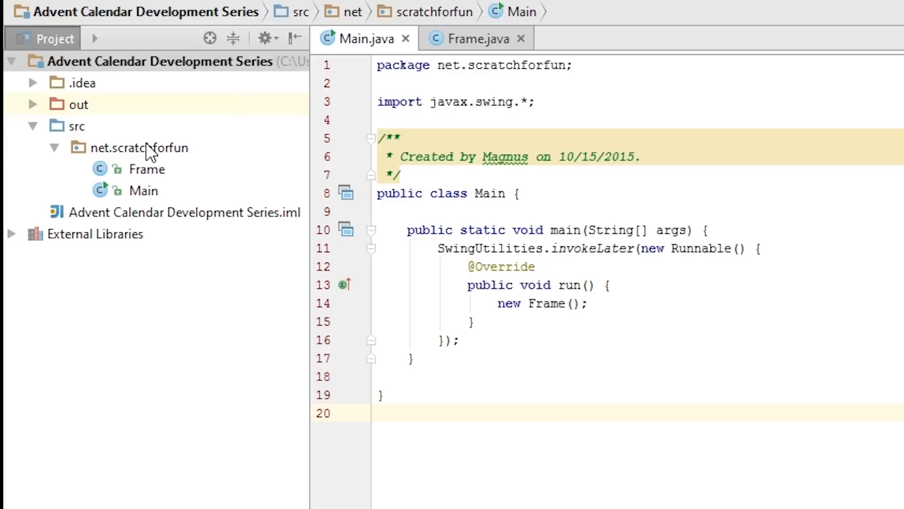
Create a new Java class named Screen in the net.scratchforfun package
click(138, 148)
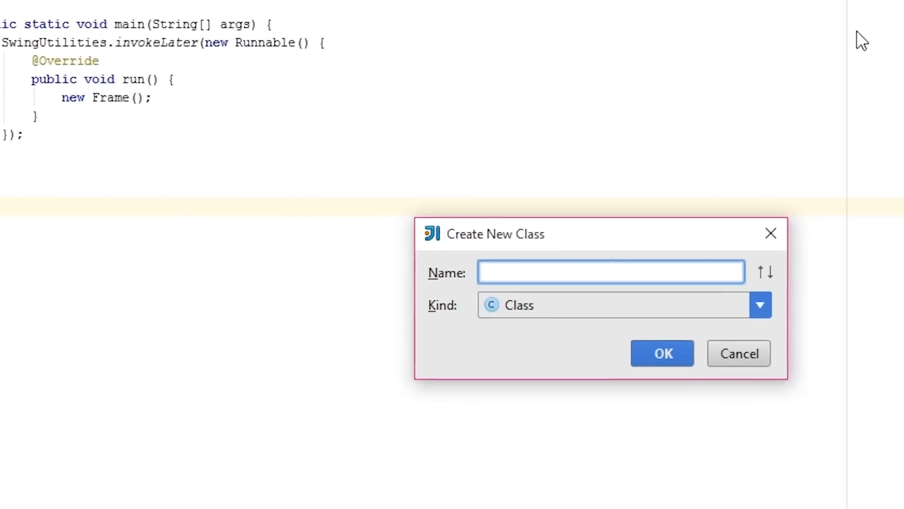
text(Screen)
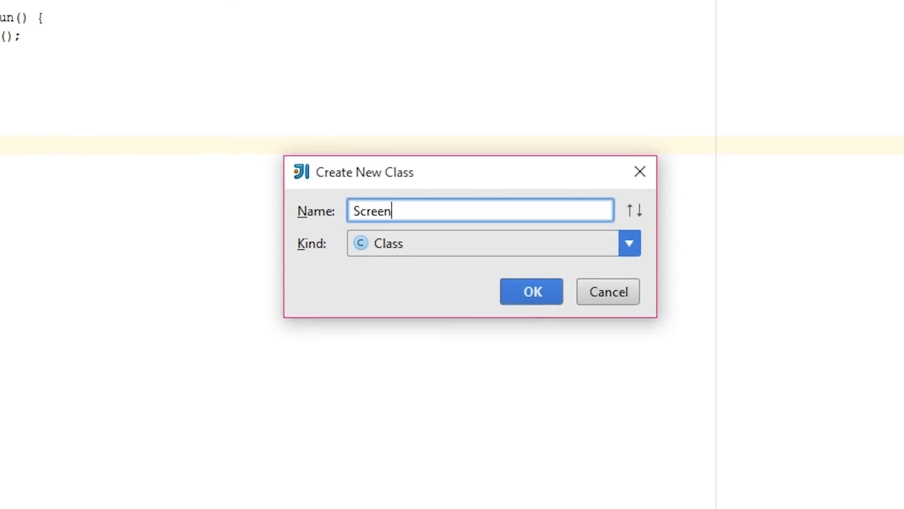
click(530, 291)
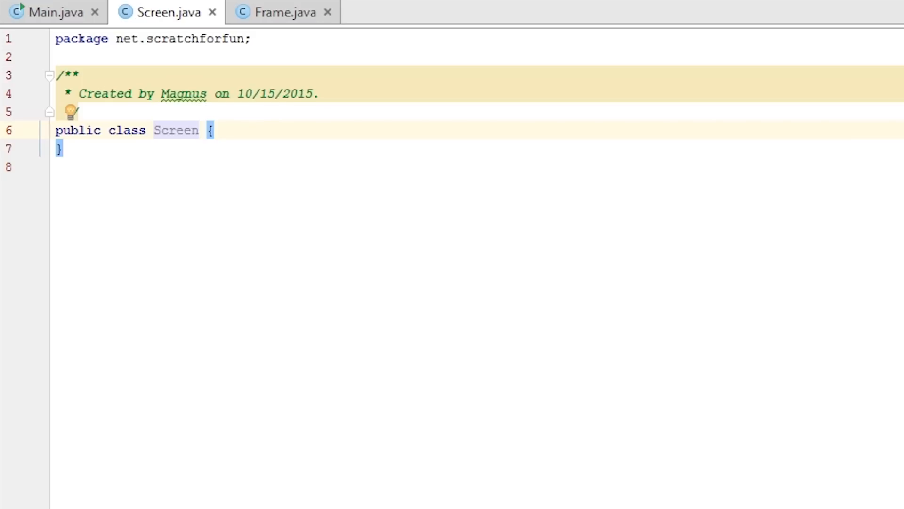
Make Screen implement Runnable with an empty overridden run() method
text(implements)
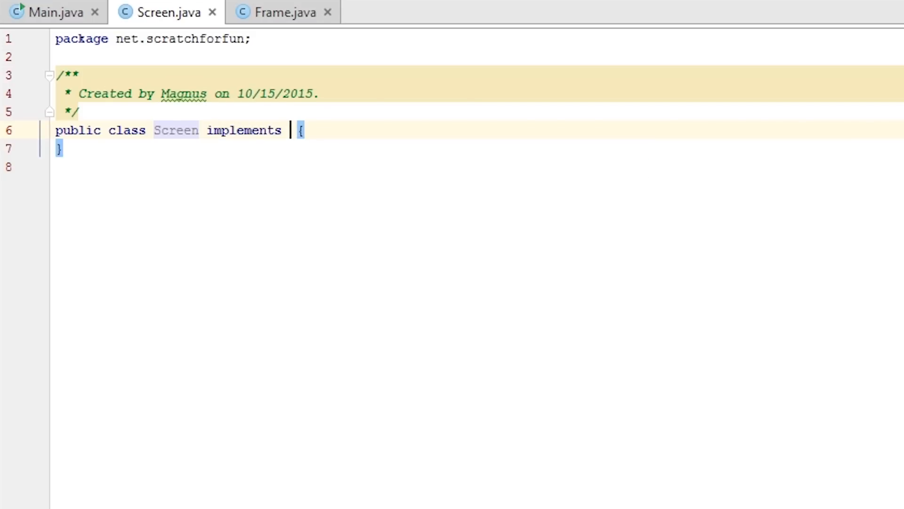
text(Runnable)
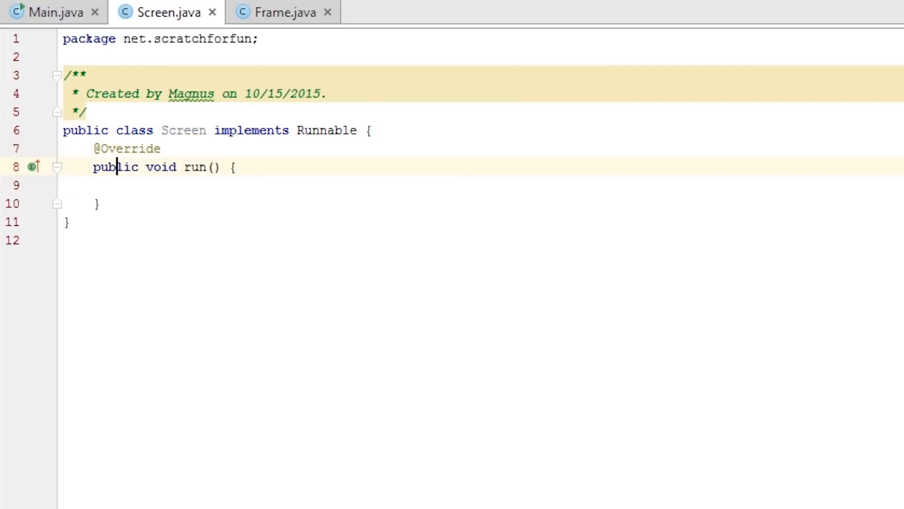
key(Enter)
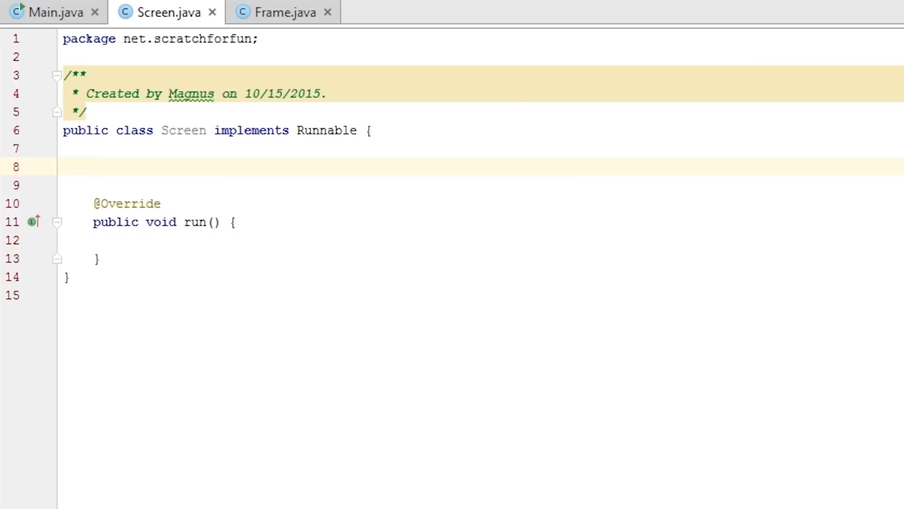
Declare 'private Thread thread;' and a Screen() constructor setting 'this.thread = new Thread(this);'
text(private Thread thread;)
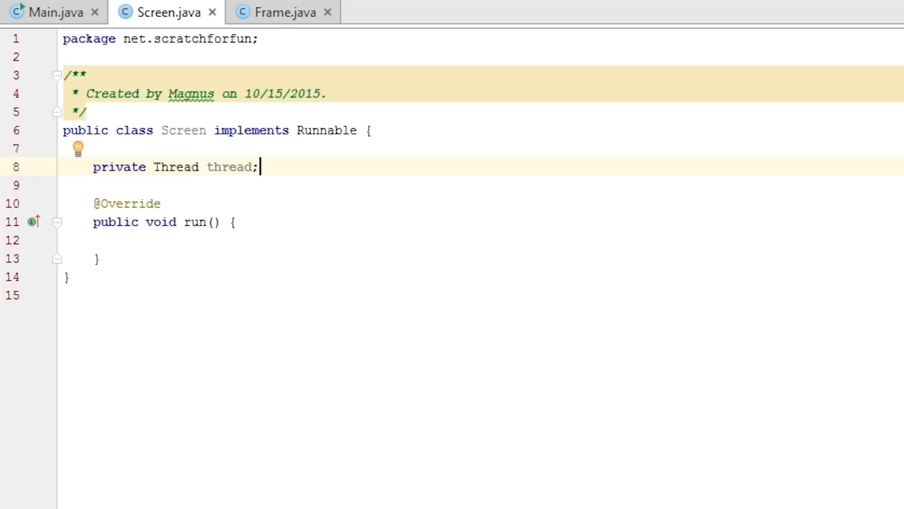
text(public Screen()
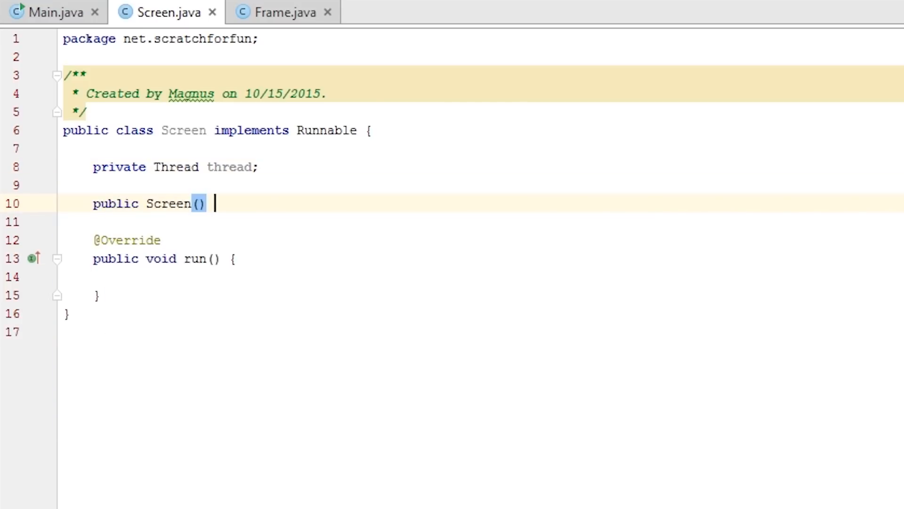
text({)
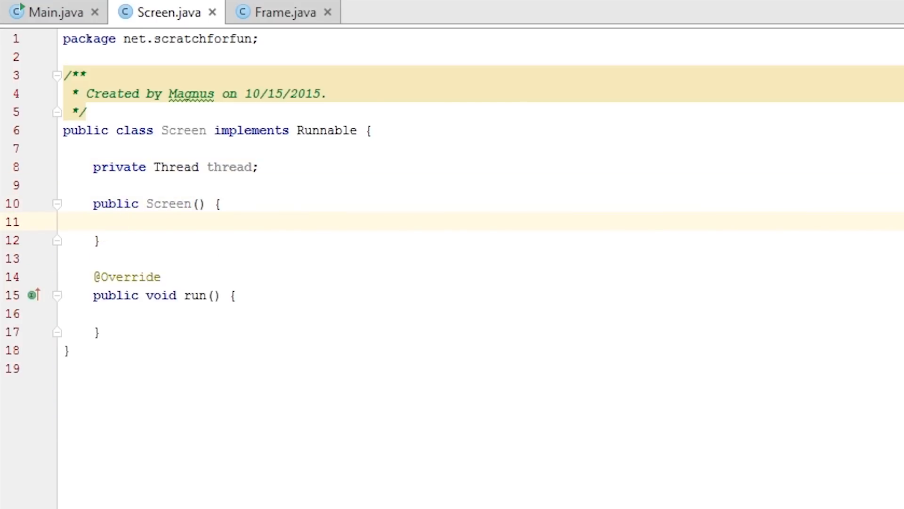
text(this.thre)
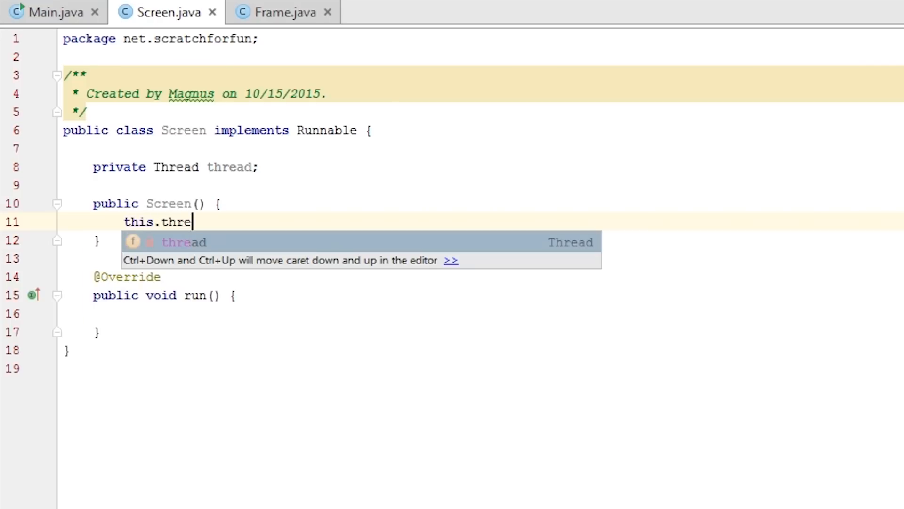
text(ad = new Thread();)
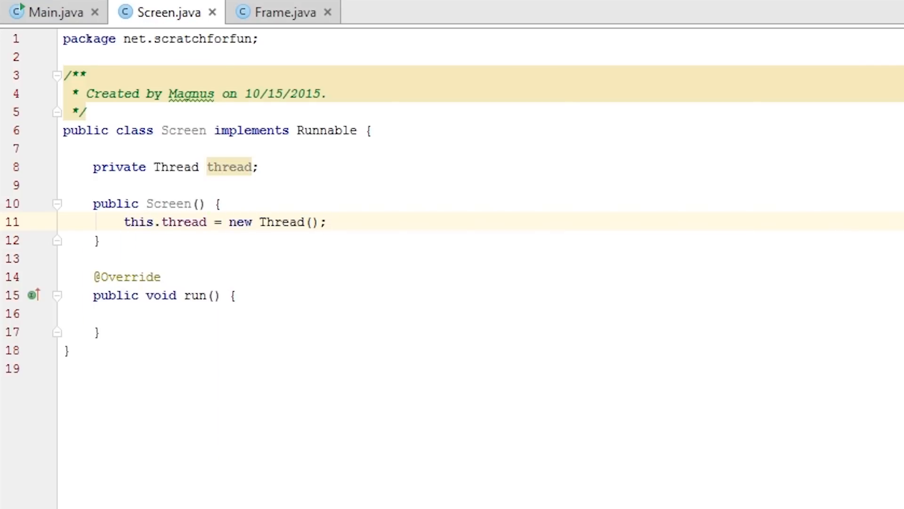
click(312, 223)
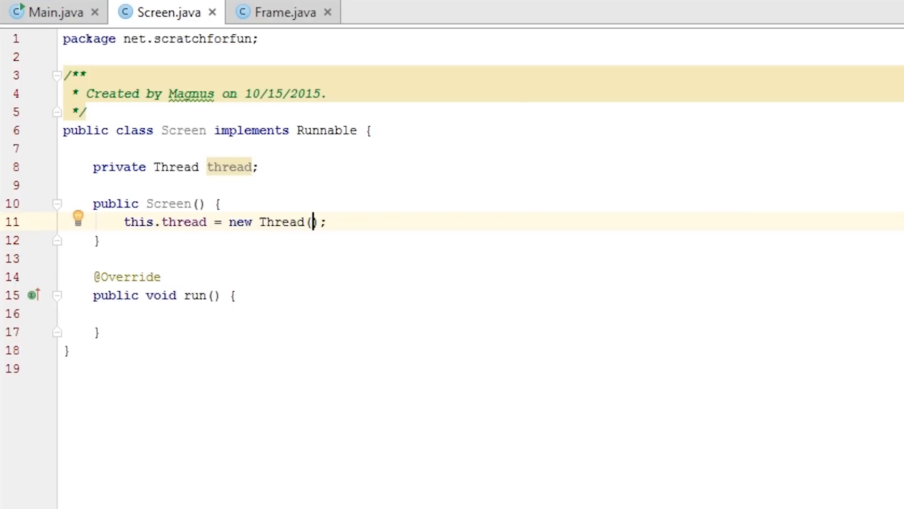
text(this)
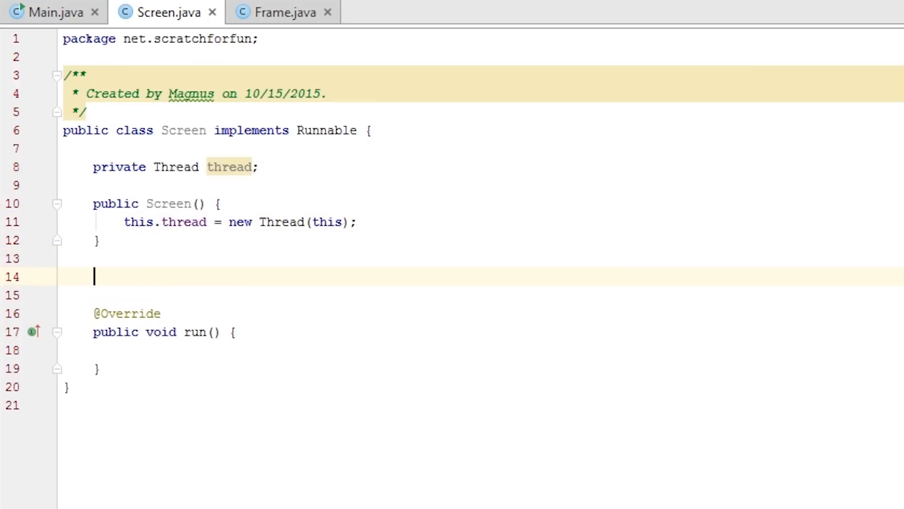
Add 'public void start()' whose body calls 'thread.start();'
text(public)
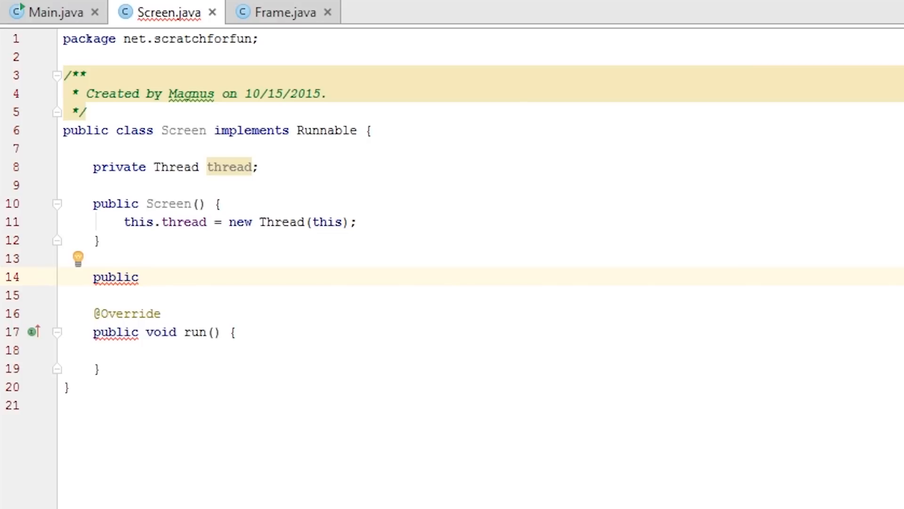
text(void start() {)
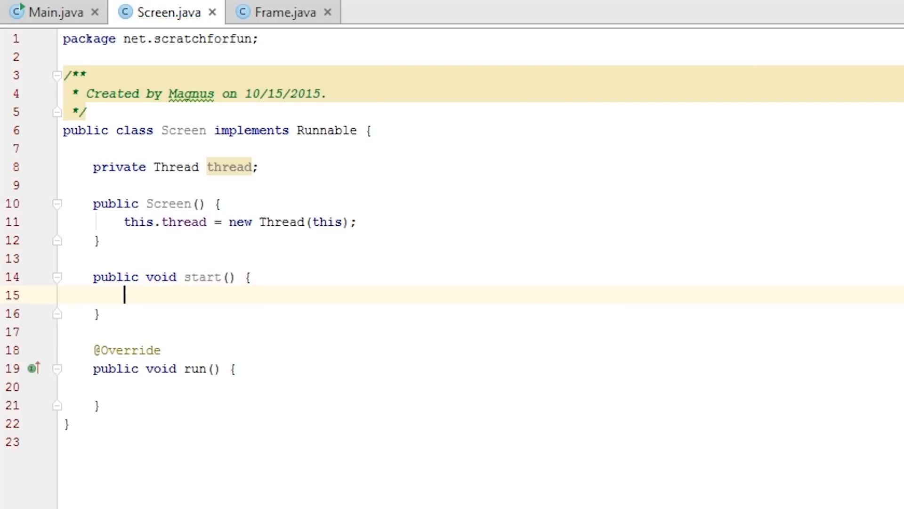
text(thread.start();)
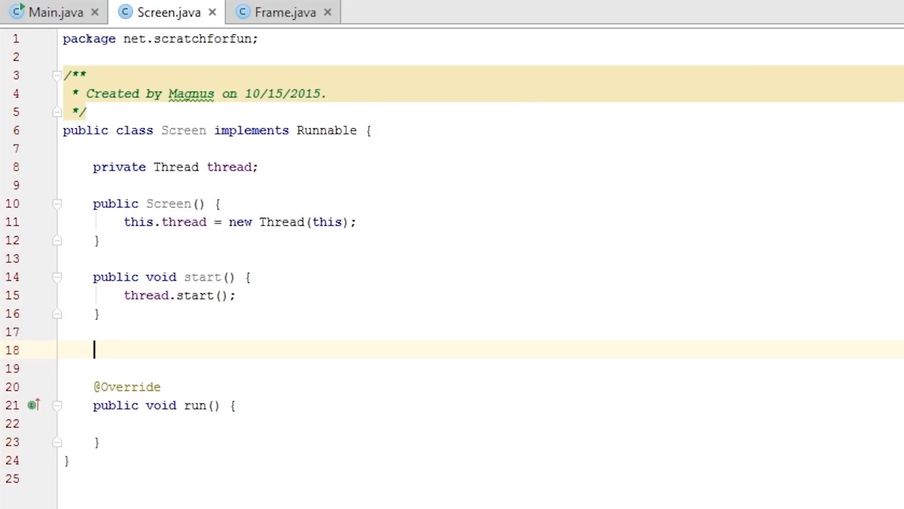
Write four empty one-line methods: private void preRender(), render(), tick() and load()
text(private void preRender() {)
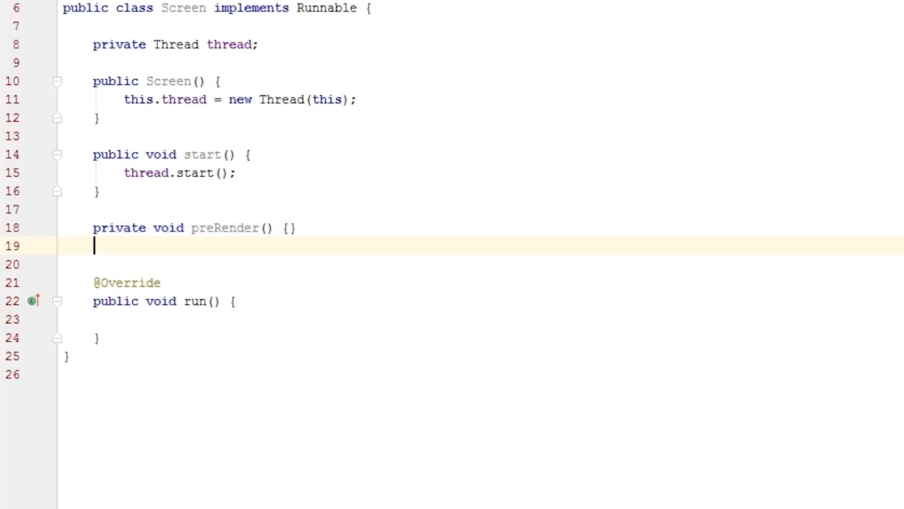
text(pri)
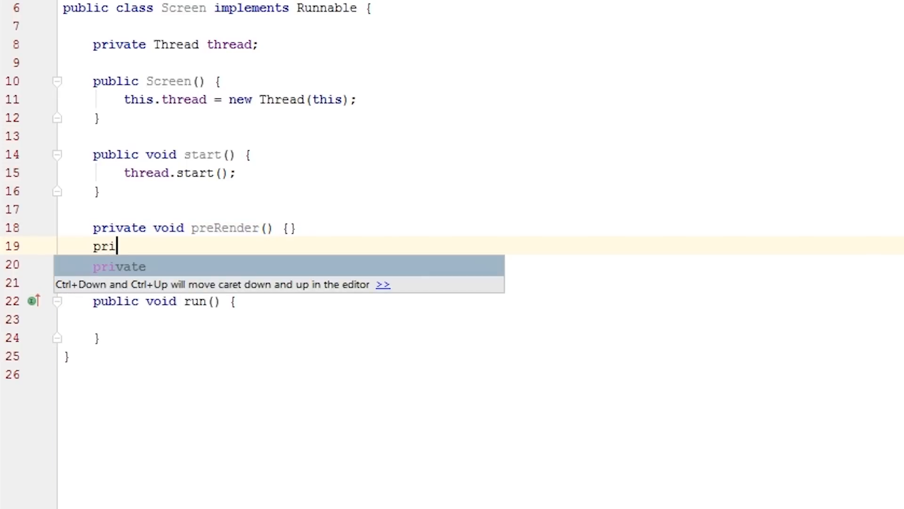
text(vate void render() {)
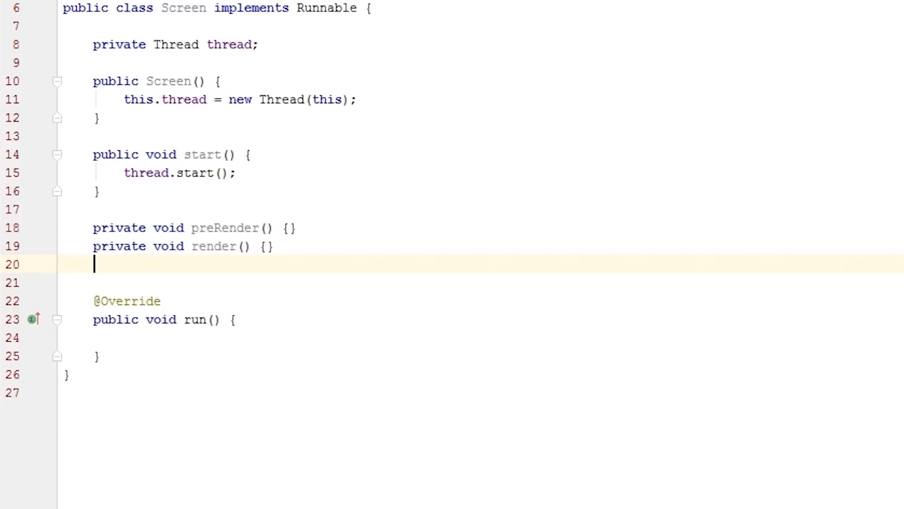
text(private)
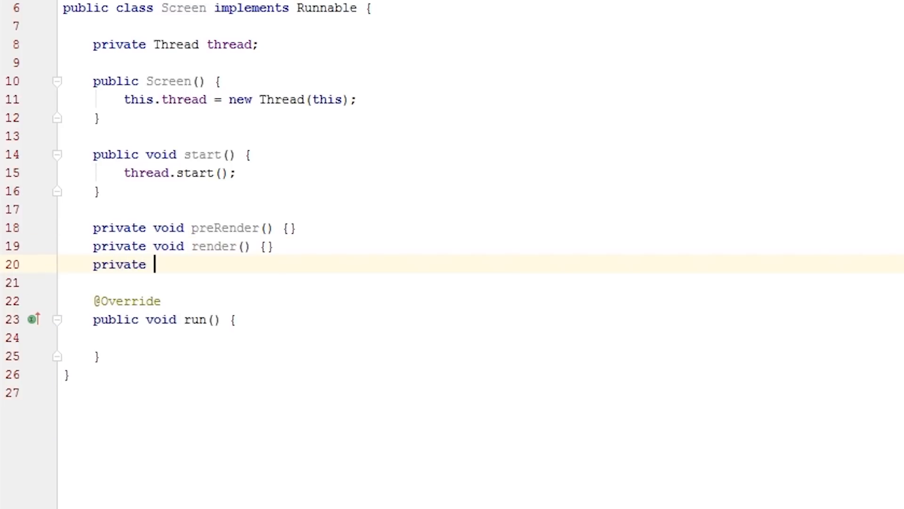
text(void tick() {)
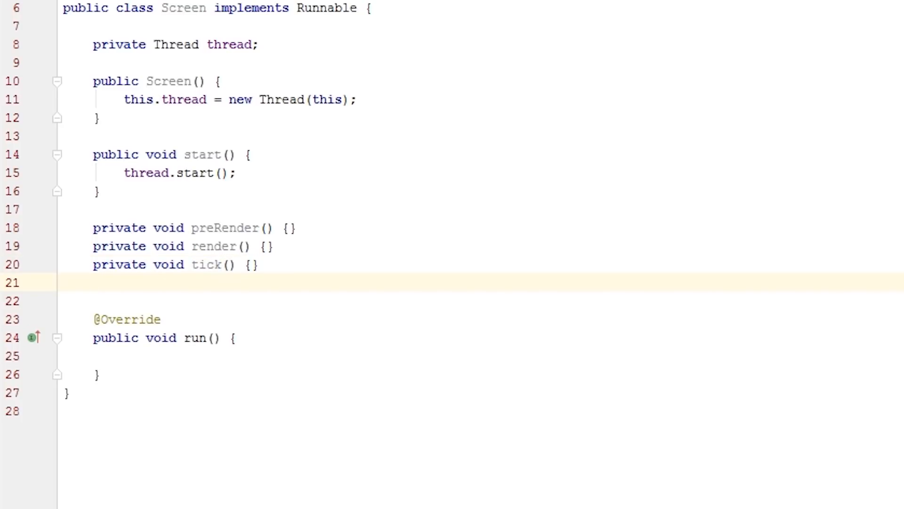
text(private)
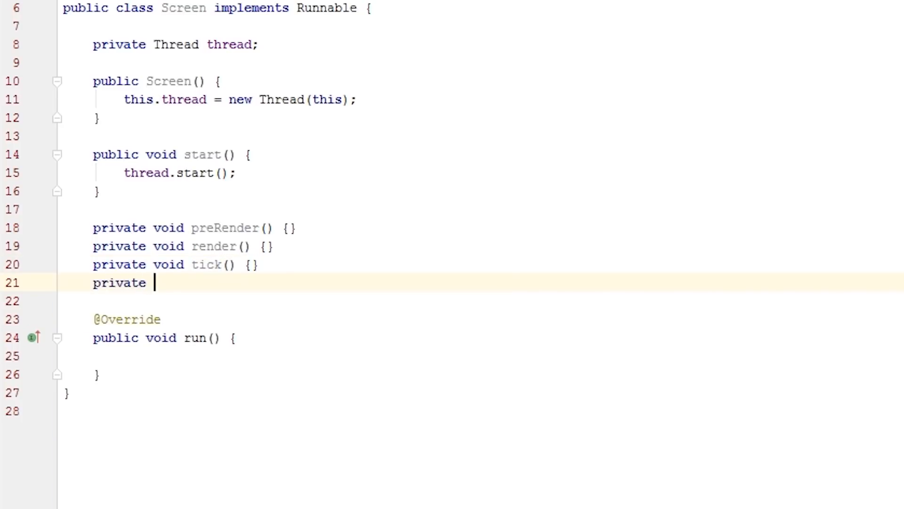
text(void load() {)
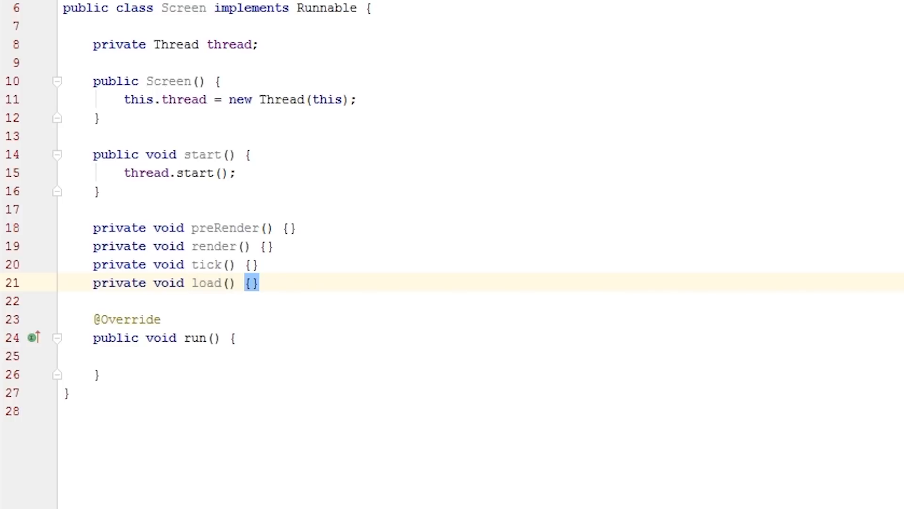
mouse_move(340, 353)
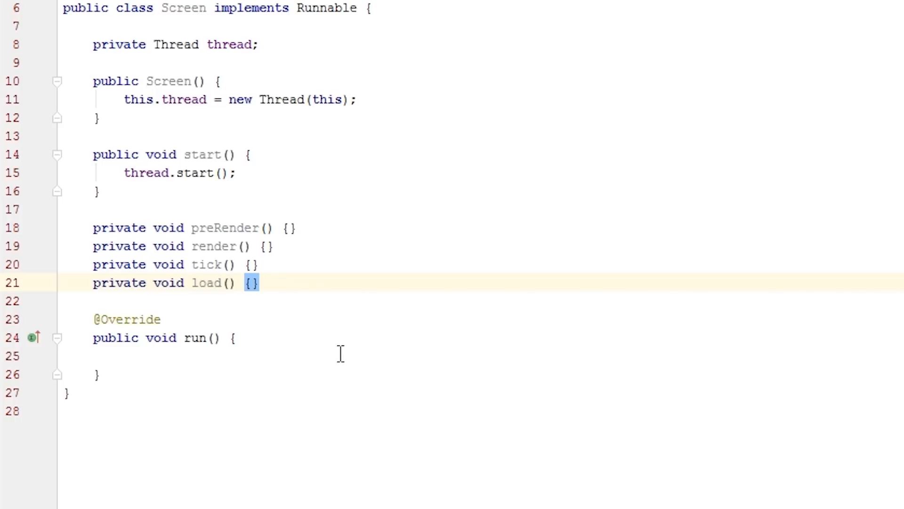
Begin run() with 'load();' and 'int frames = 0, ticks = 0;'
click(225, 355)
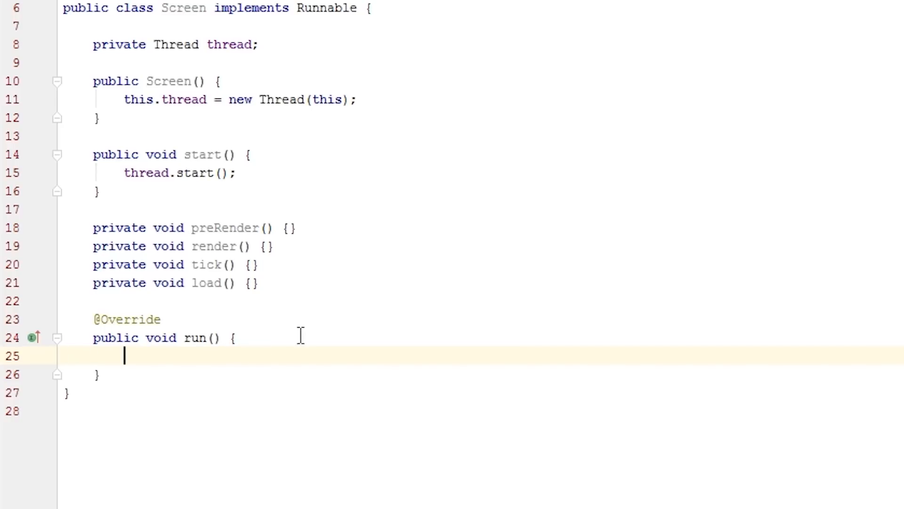
text(load();)
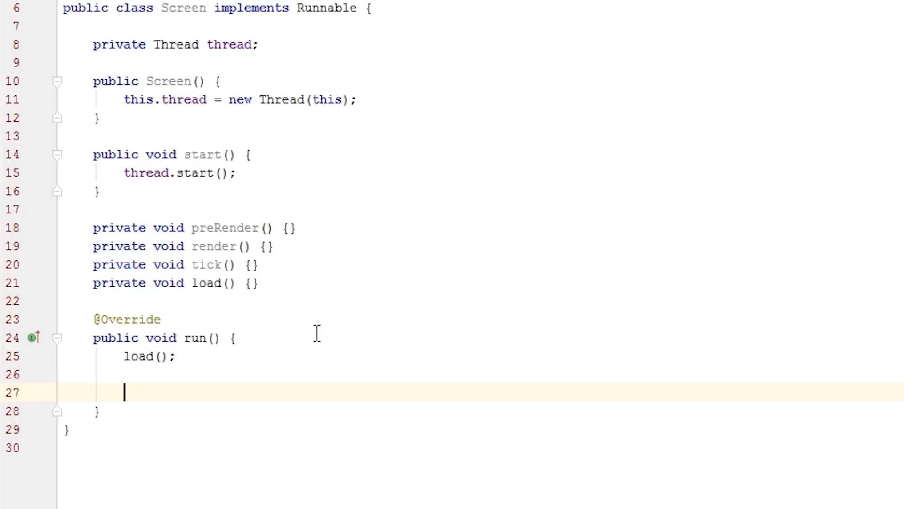
text(int frames =)
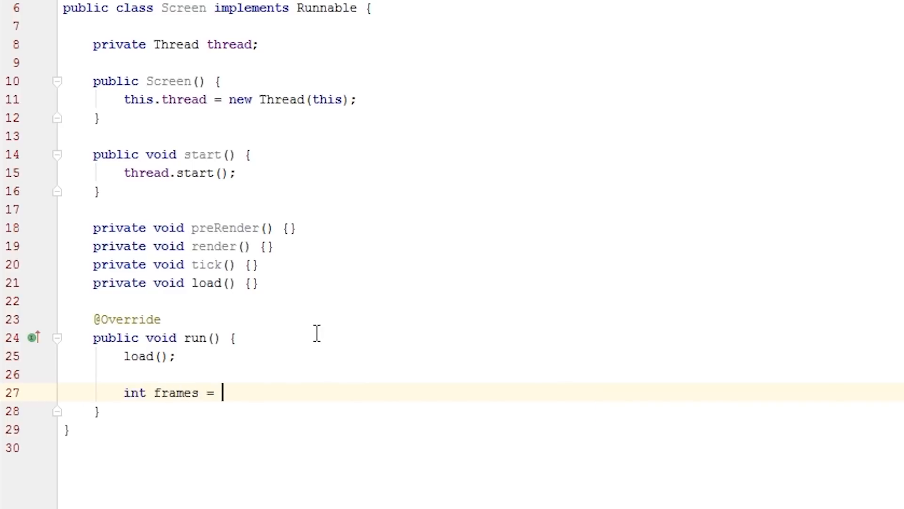
text(0,)
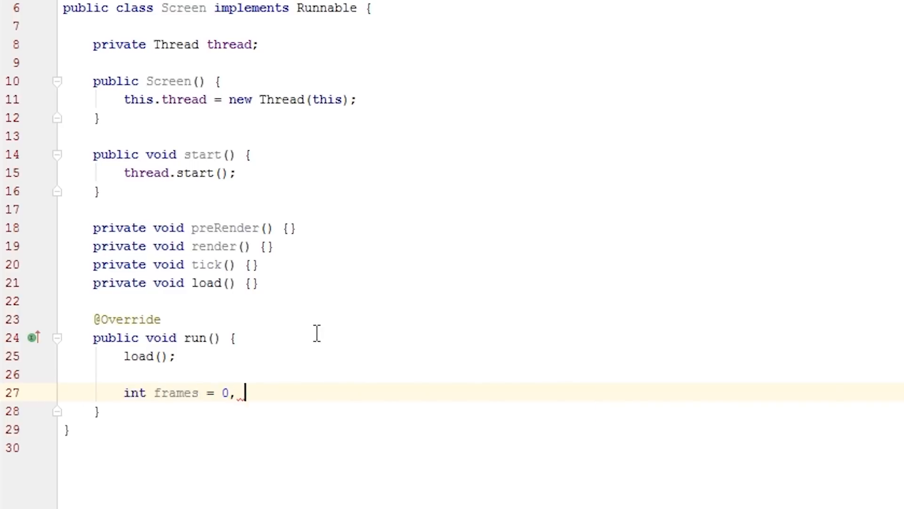
text(ticks = 0;)
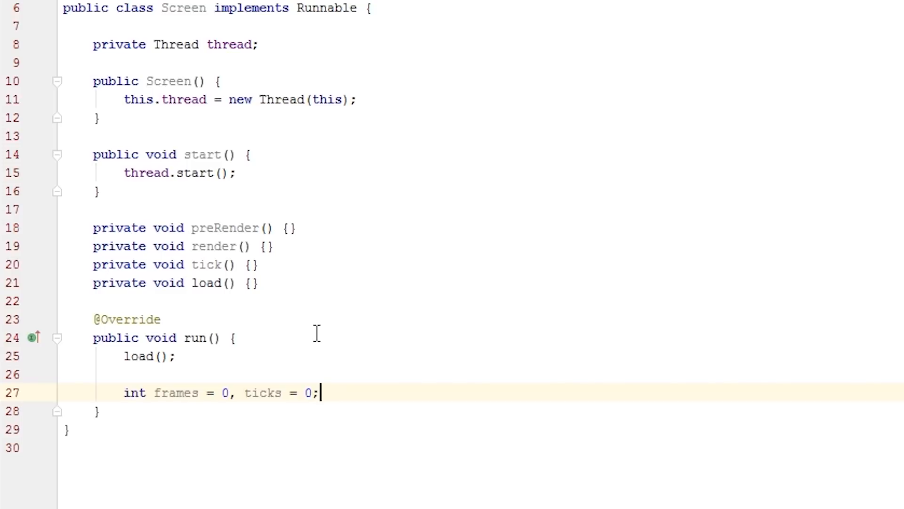
Declare 'double lastSecondMs = System.currentTimeMillis();' below the counters
text(doiuble las)
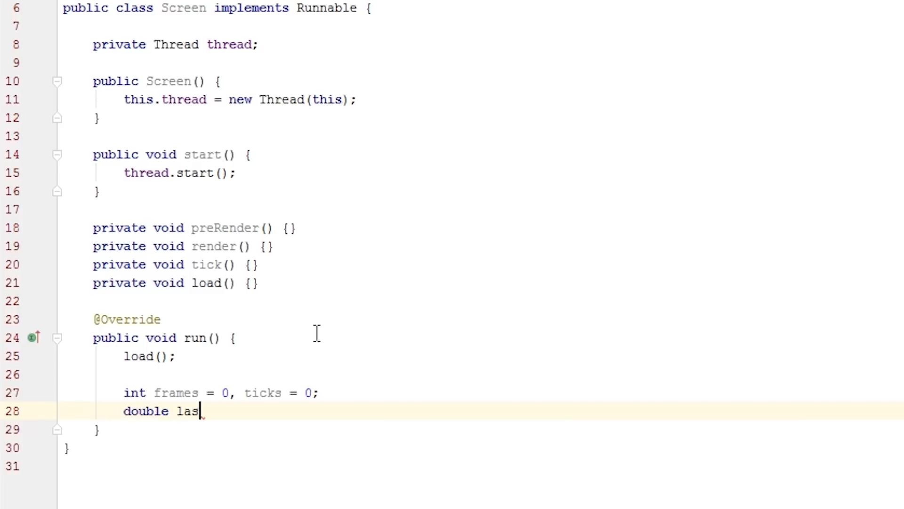
text(tSecondMs =)
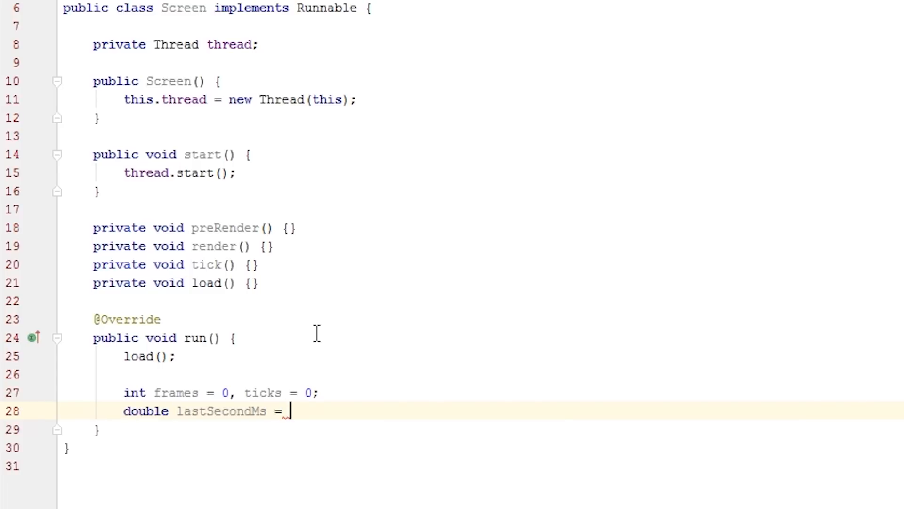
text(System.currentTimeMillis();)
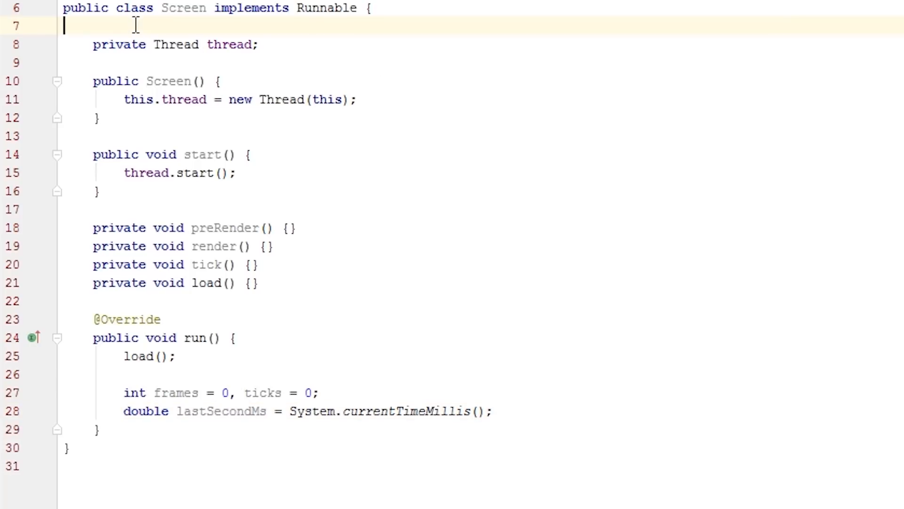
Declare 'public static final int TARGET_UPS = 60;' at the top of the class
key(enter)
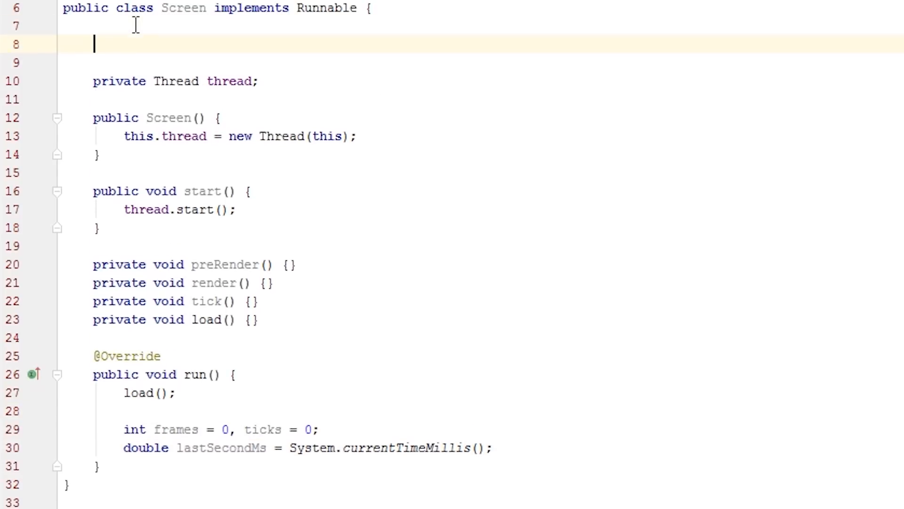
text(public static)
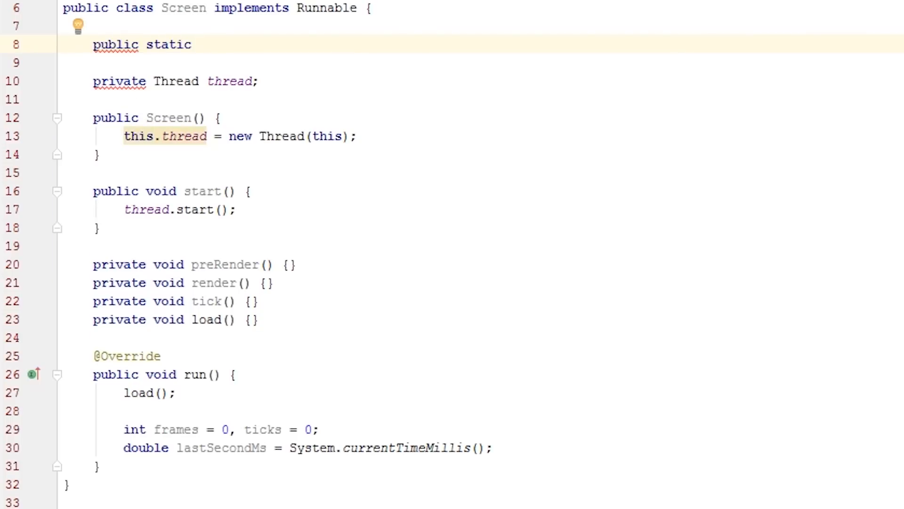
text(final)
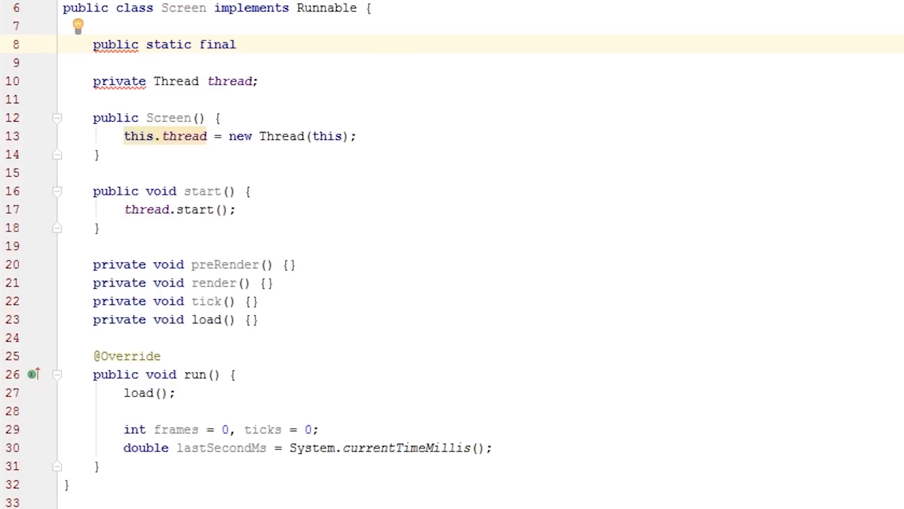
text(int)
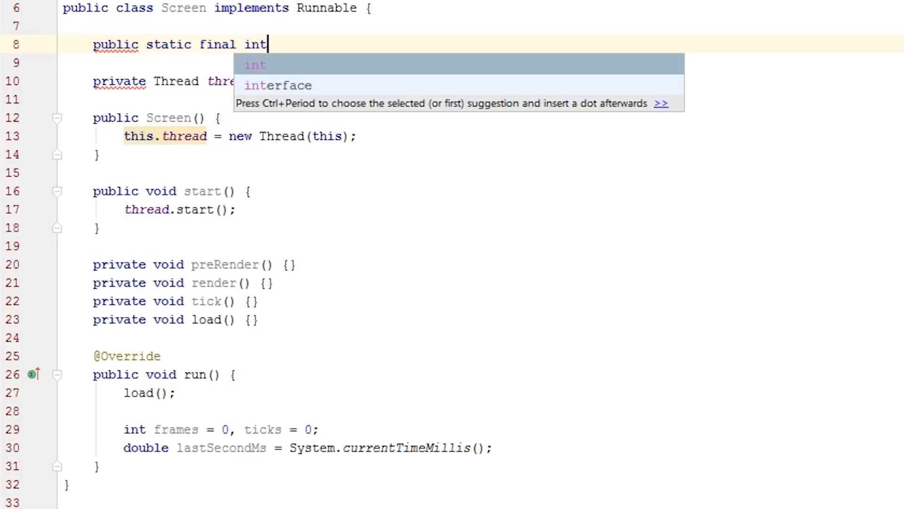
text(TARGET)
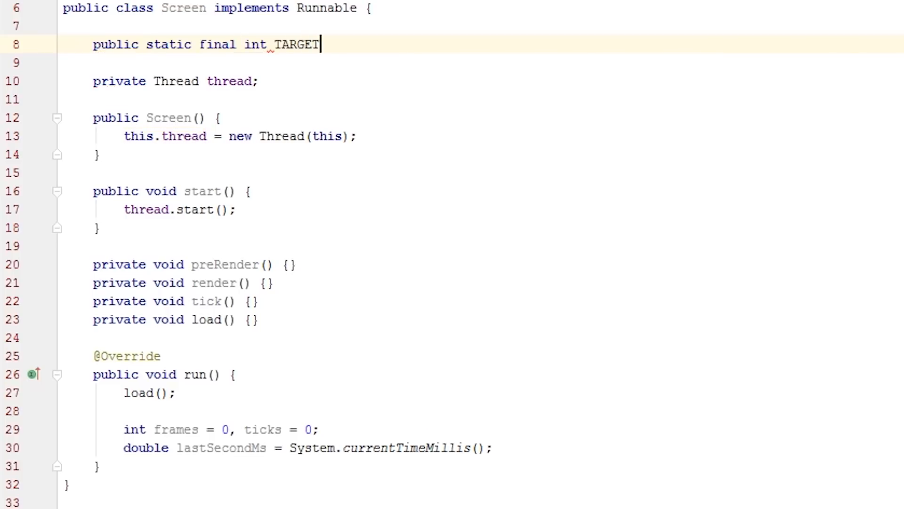
text(_UPS)
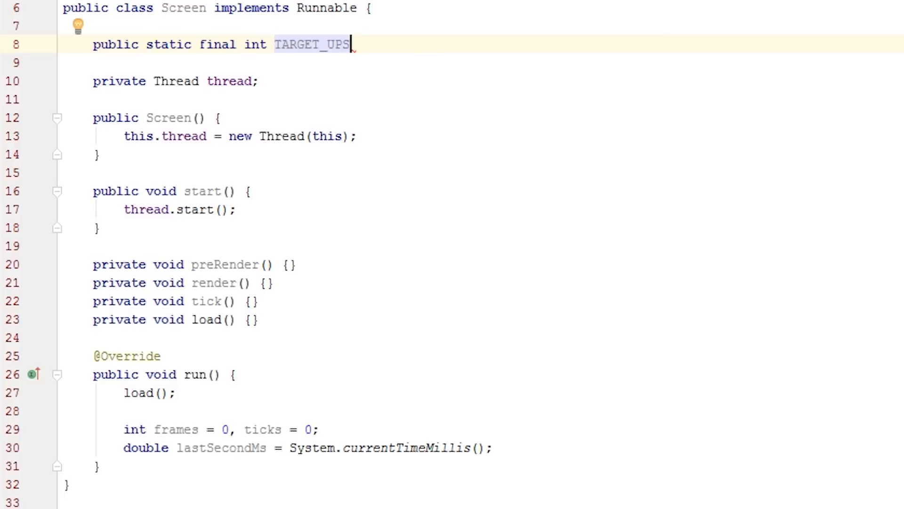
text(= 60;;)
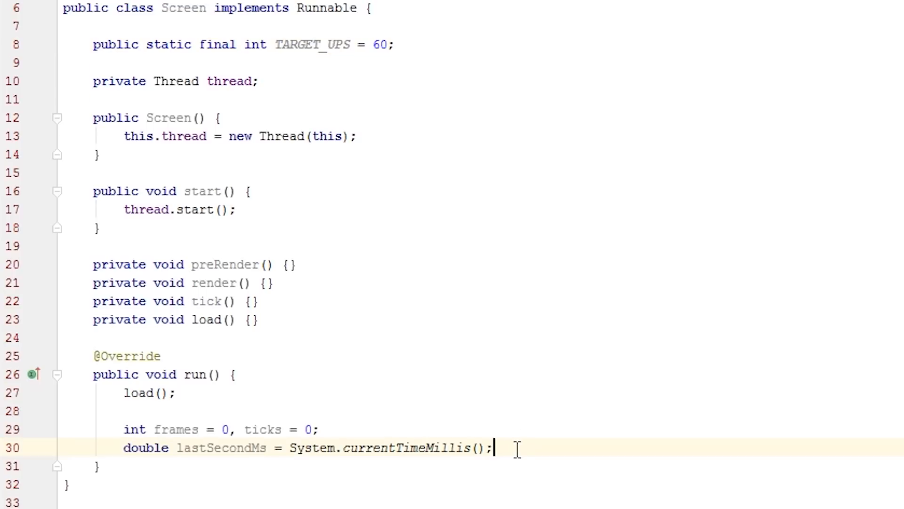
text(d)
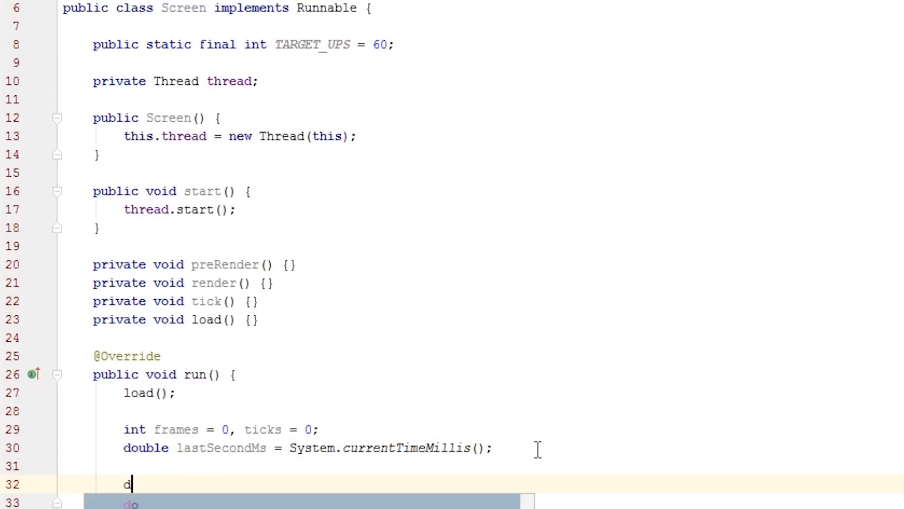
text(ouble period)
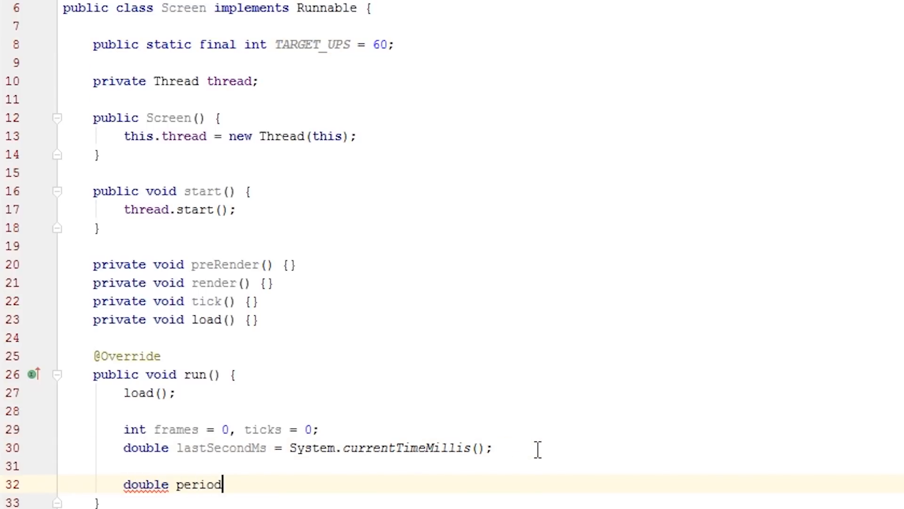
text(Ns)
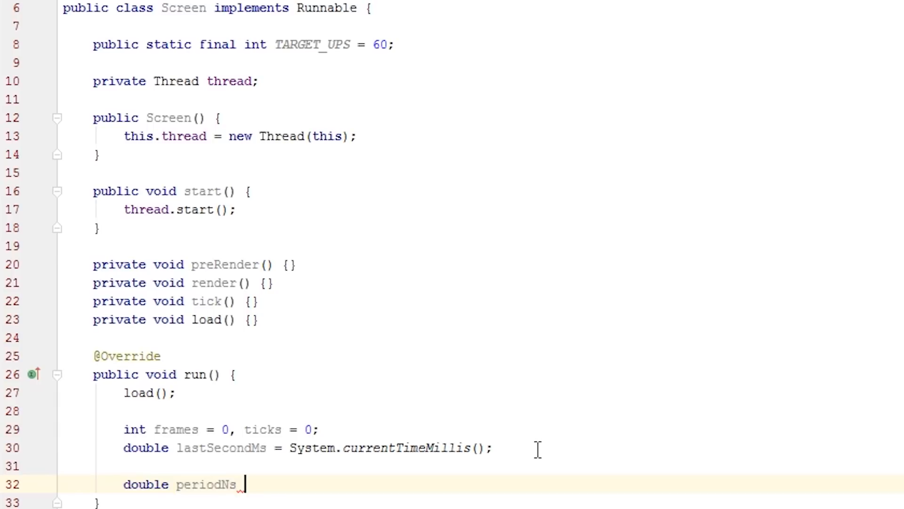
text(=)
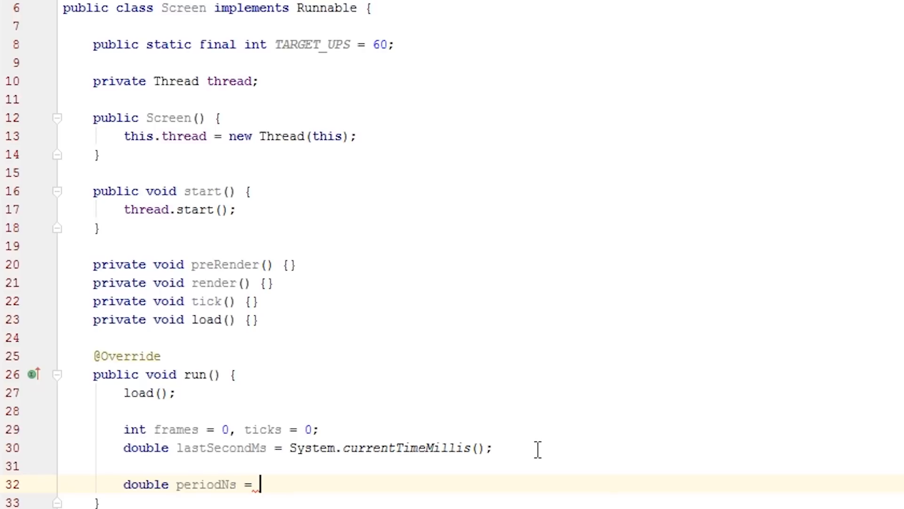
text(1)
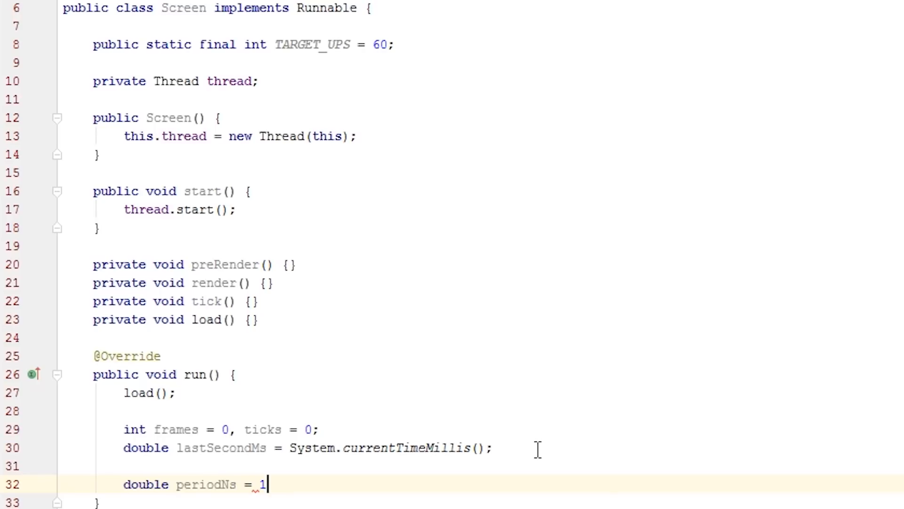
text(000000000D)
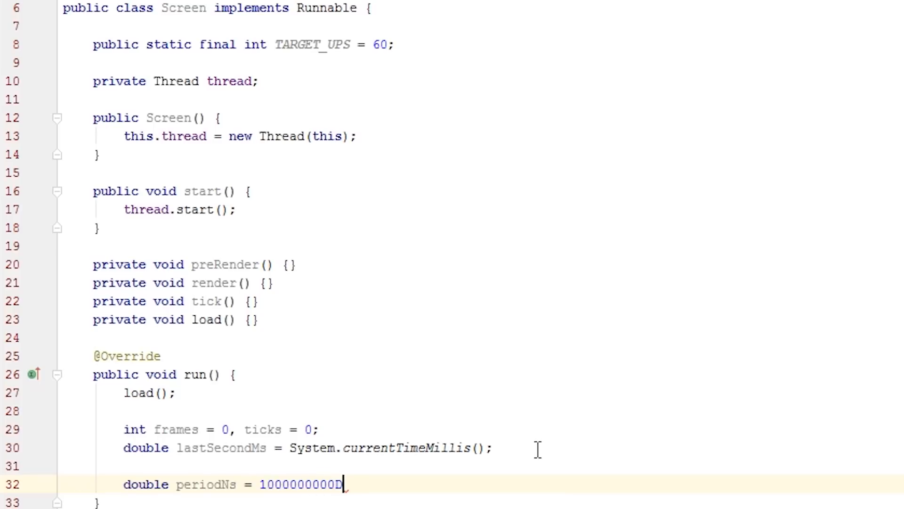
text(/)
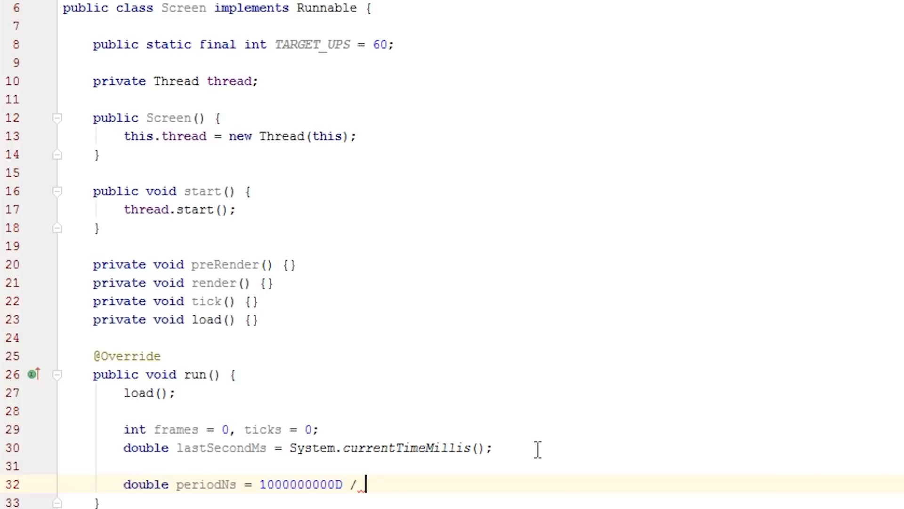
text(TARGET_UPS;)
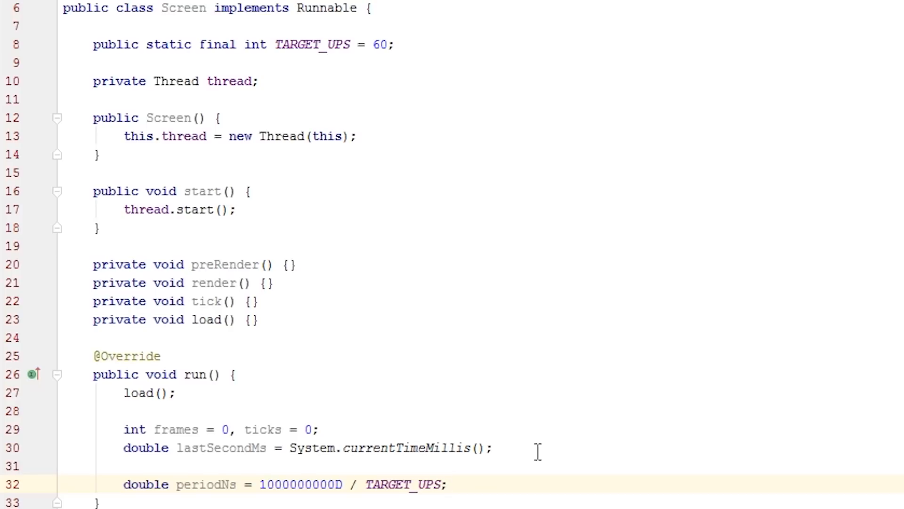
Make Screen extend Canvas with the auto-import, then bring up Frame.java
click(449, 484)
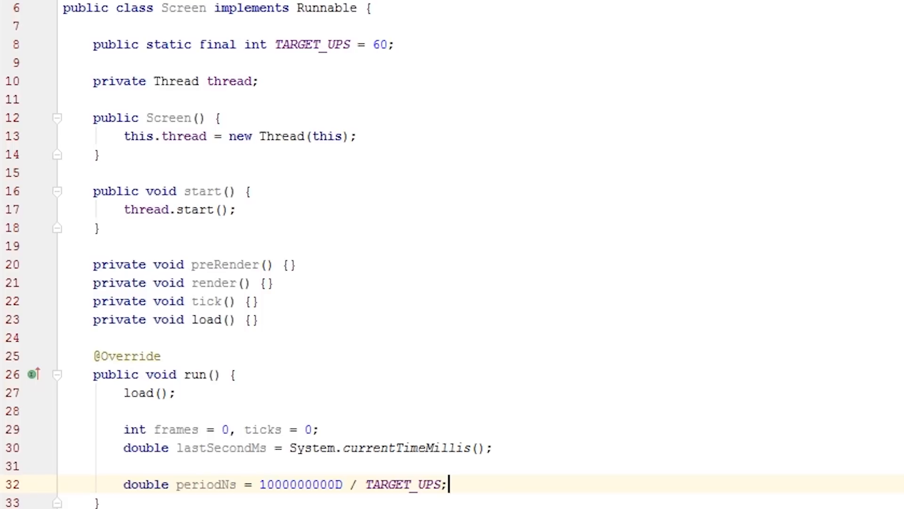
text(extends C)
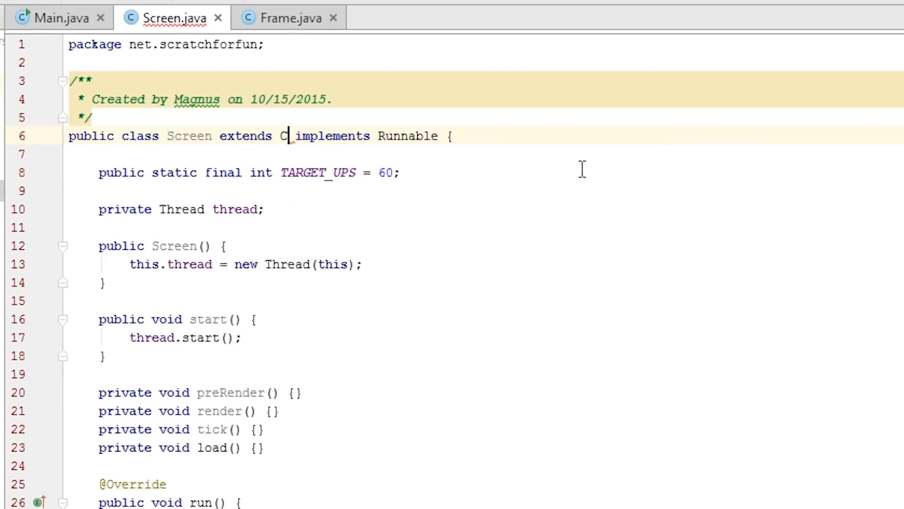
text(anvas)
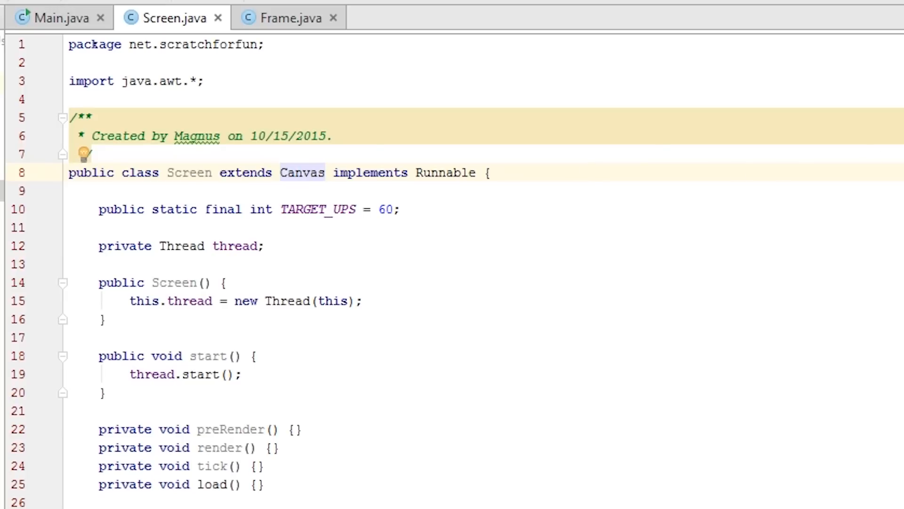
click(282, 18)
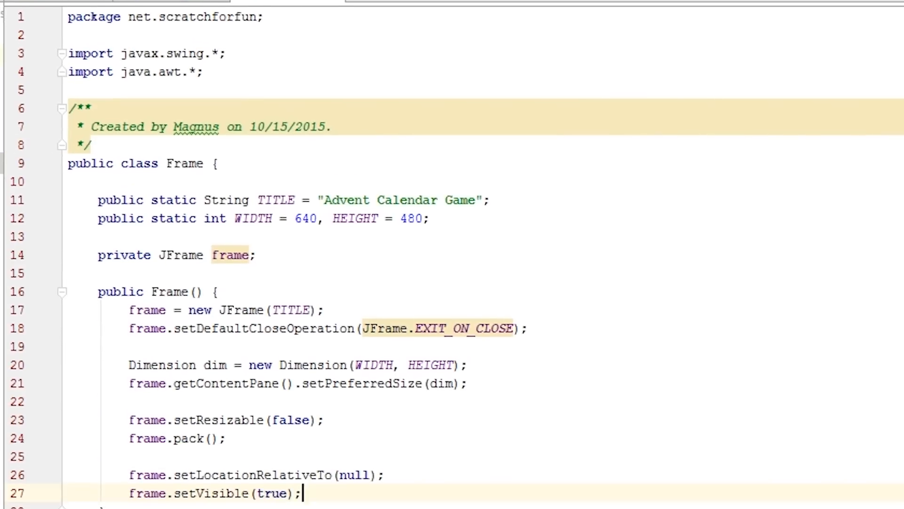
In the Frame constructor create 'Screen screen = new Screen();', add it to the content pane and call 'screen.start();'
scroll(down, 3)
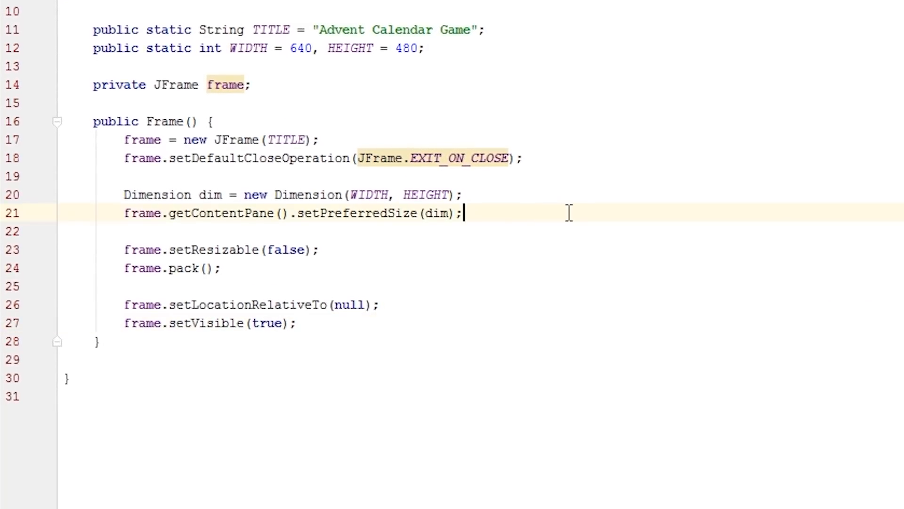
text(s)
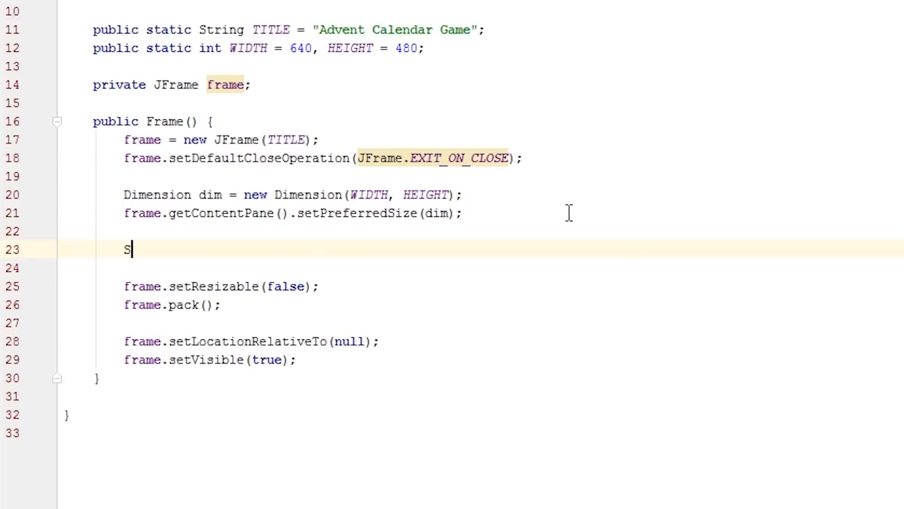
text(creen screen =)
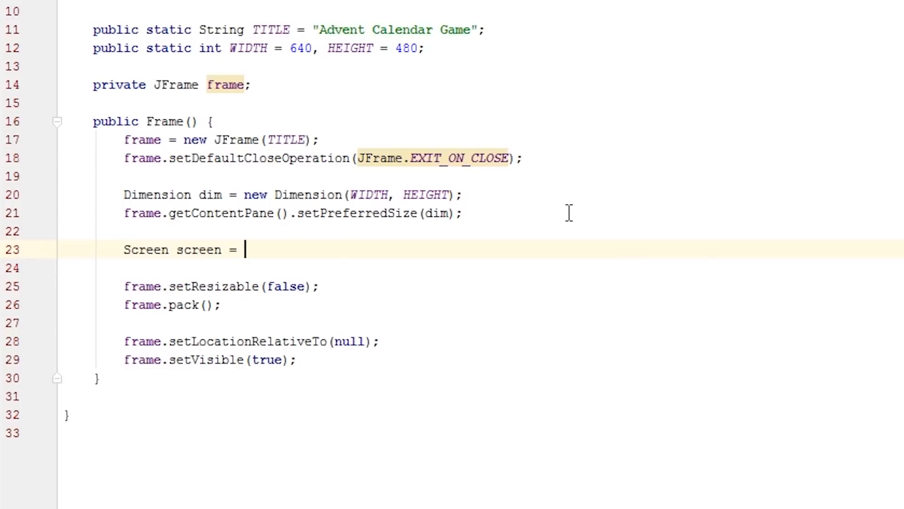
text(new Screen())
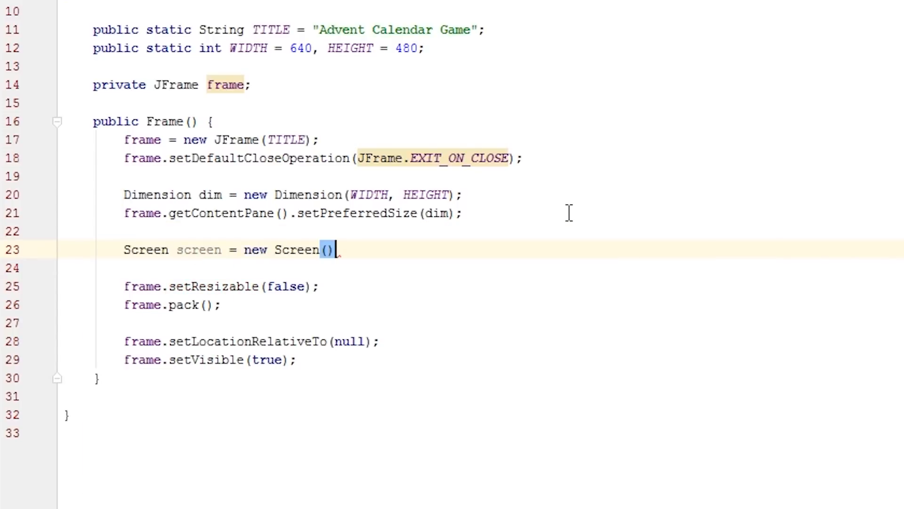
text(f)
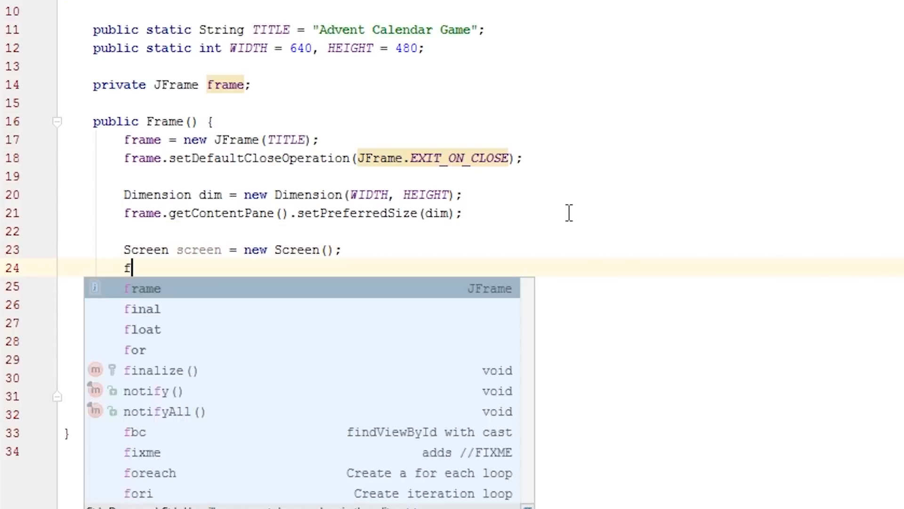
text(rame.getContentPane().add(screen);)
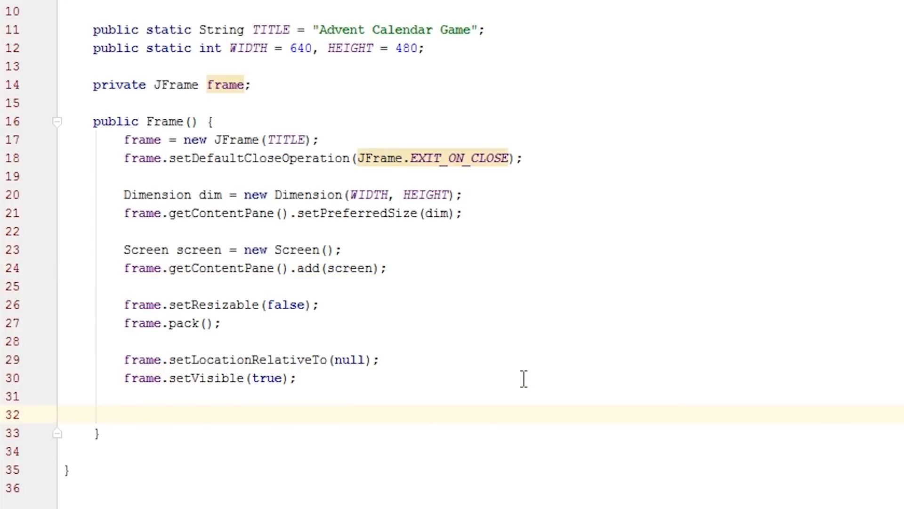
text(screen.start();)
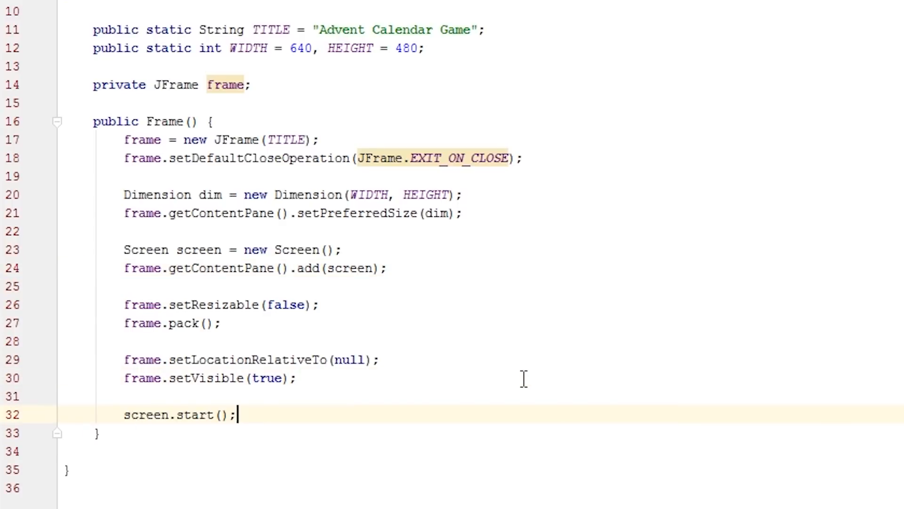
mouse_move(543, 380)
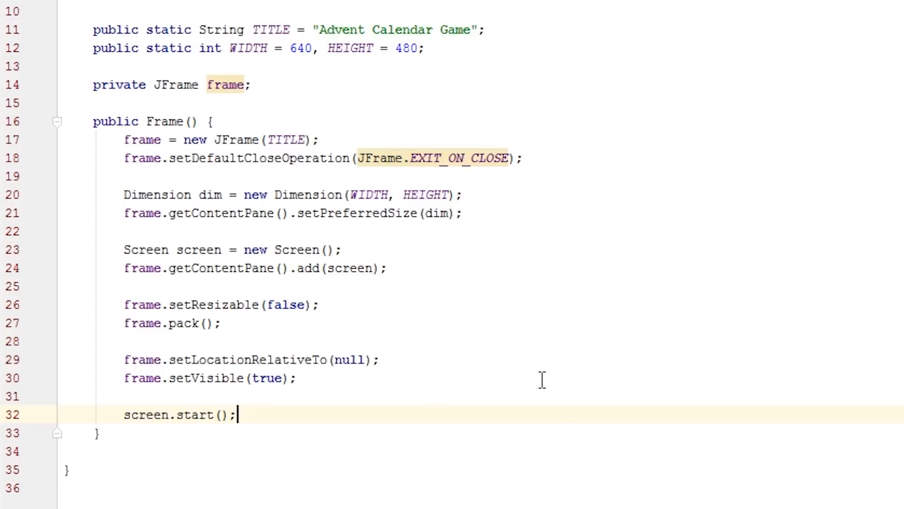